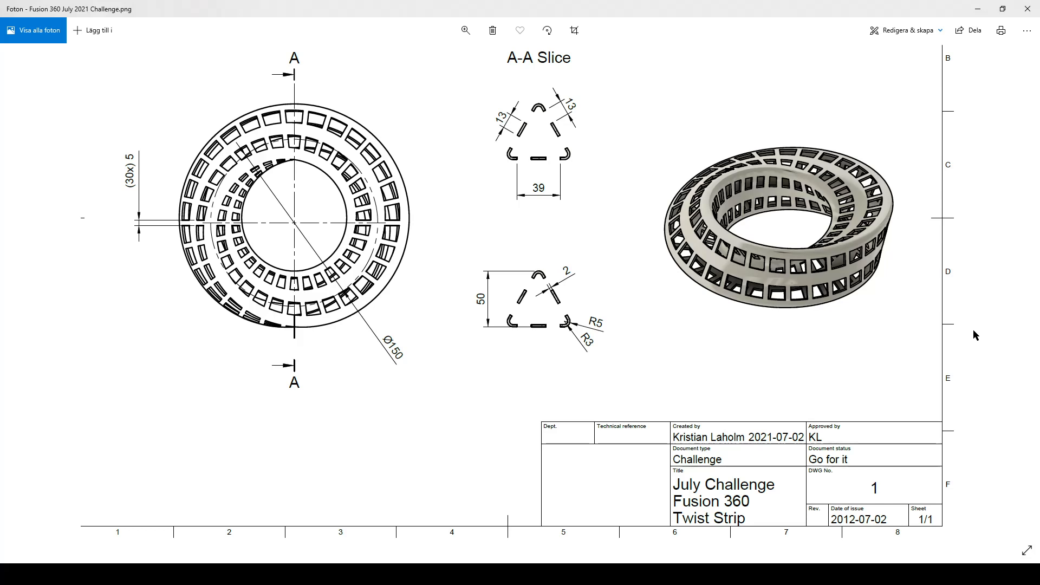
mouse_move(646, 472)
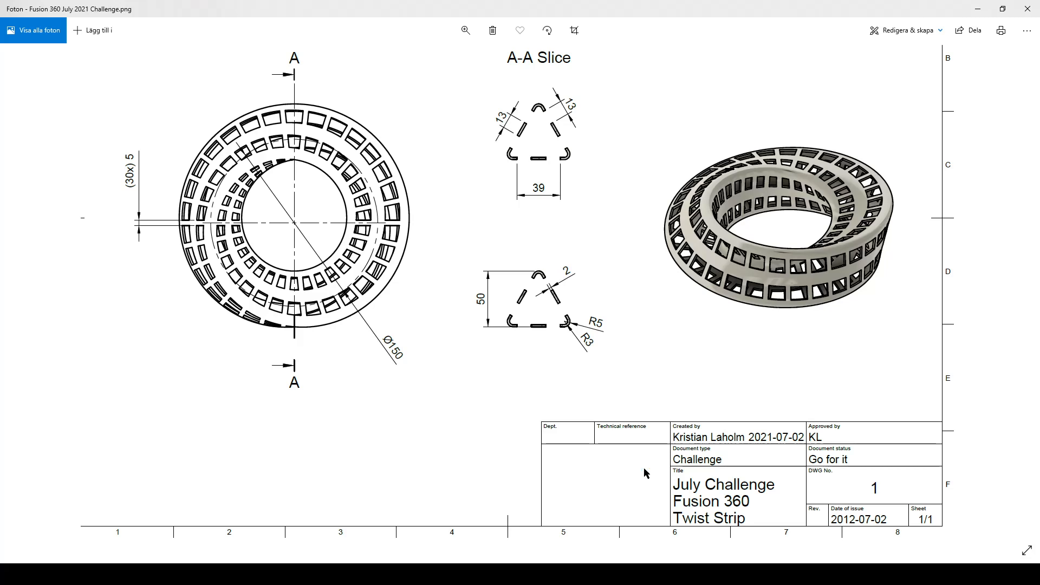
mouse_move(481, 133)
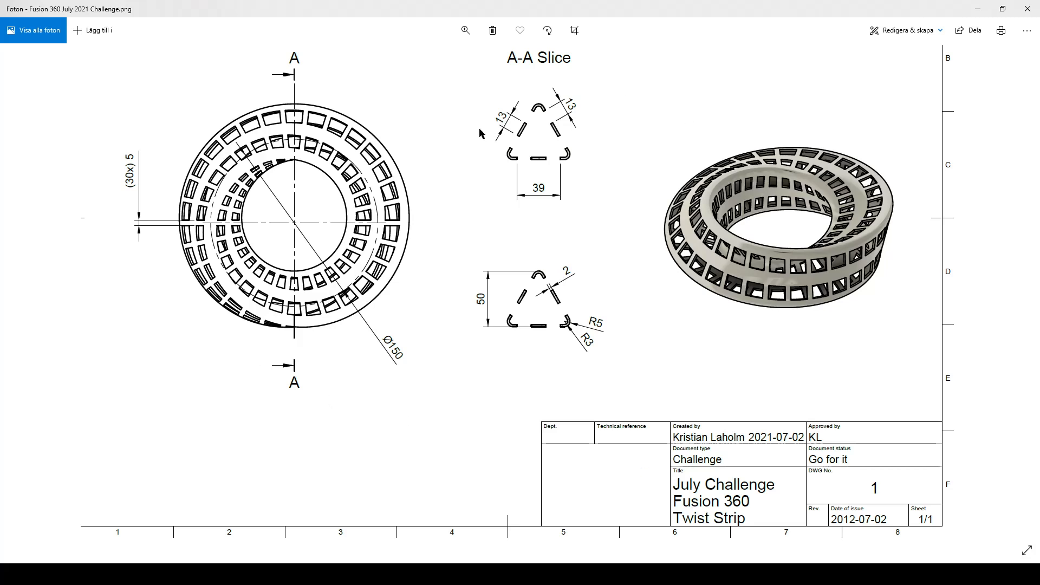
mouse_move(126, 108)
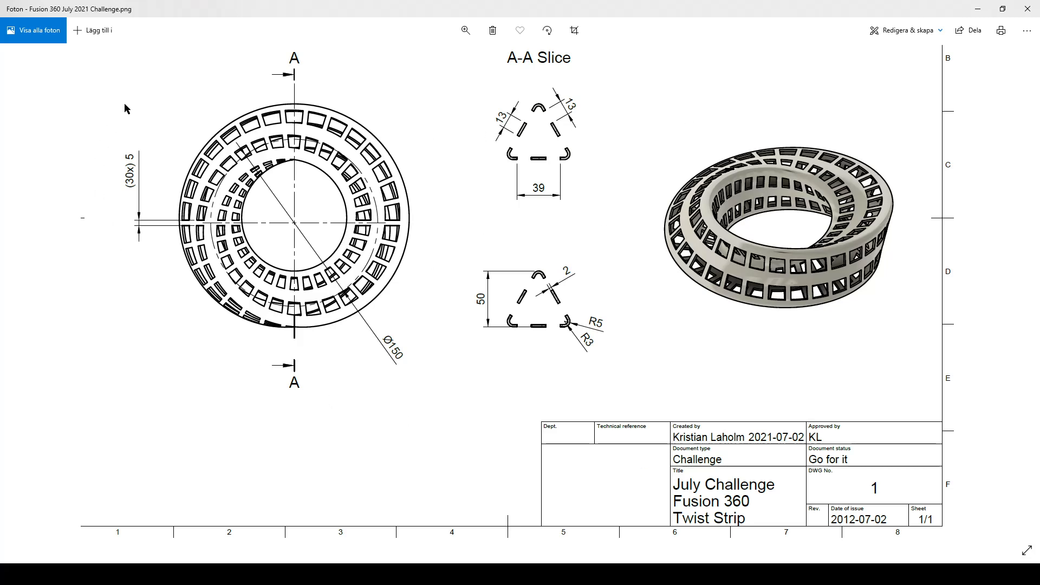
mouse_move(130, 287)
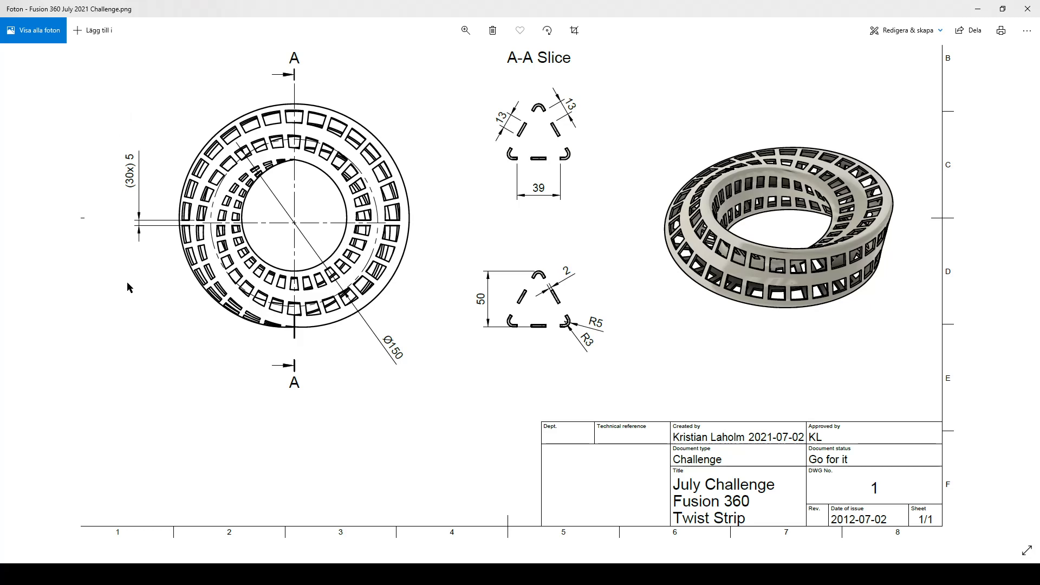
mouse_move(839, 232)
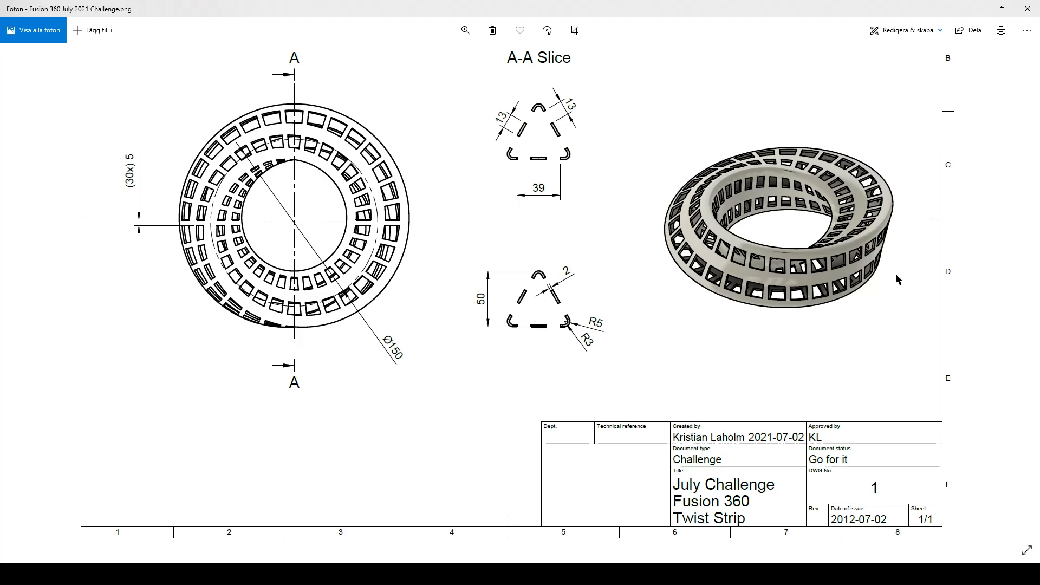
mouse_move(662, 193)
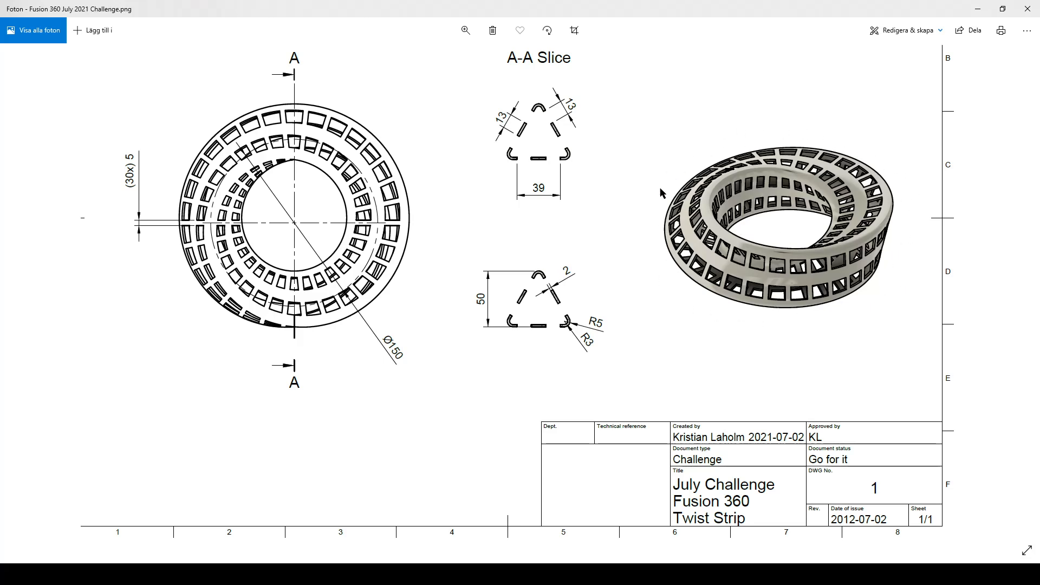
mouse_move(157, 304)
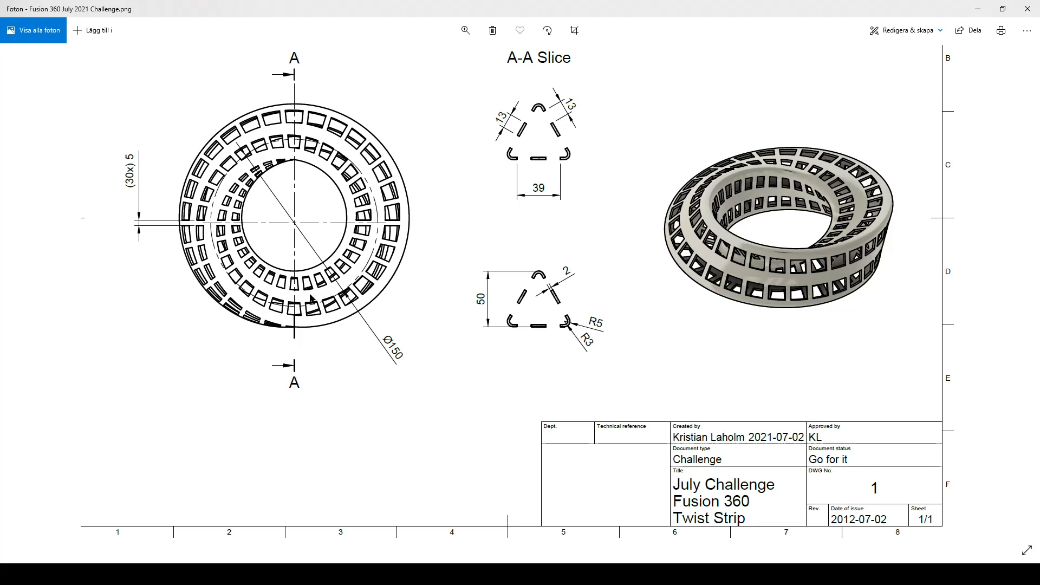
mouse_move(401, 194)
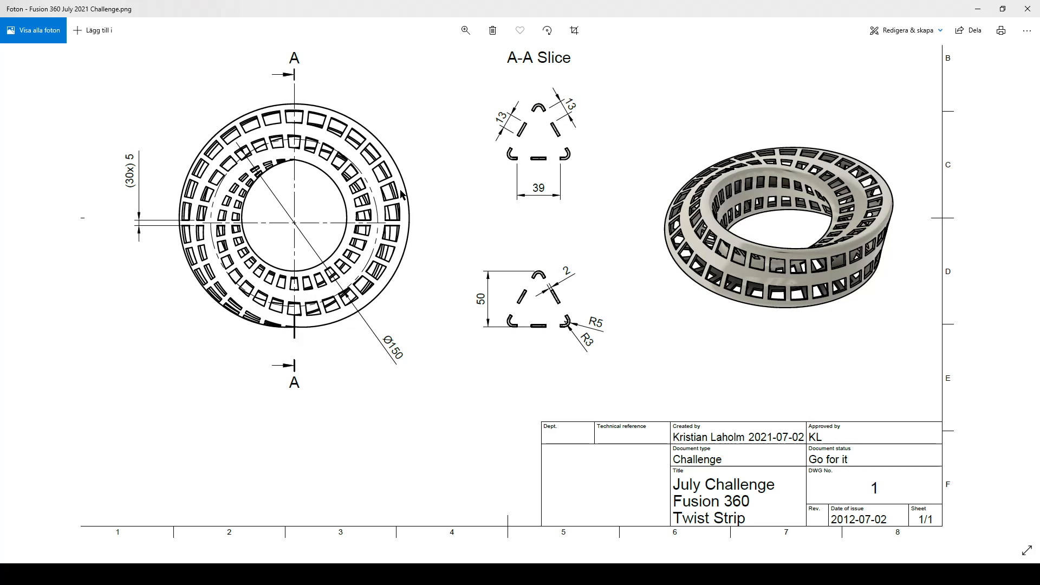
mouse_move(388, 191)
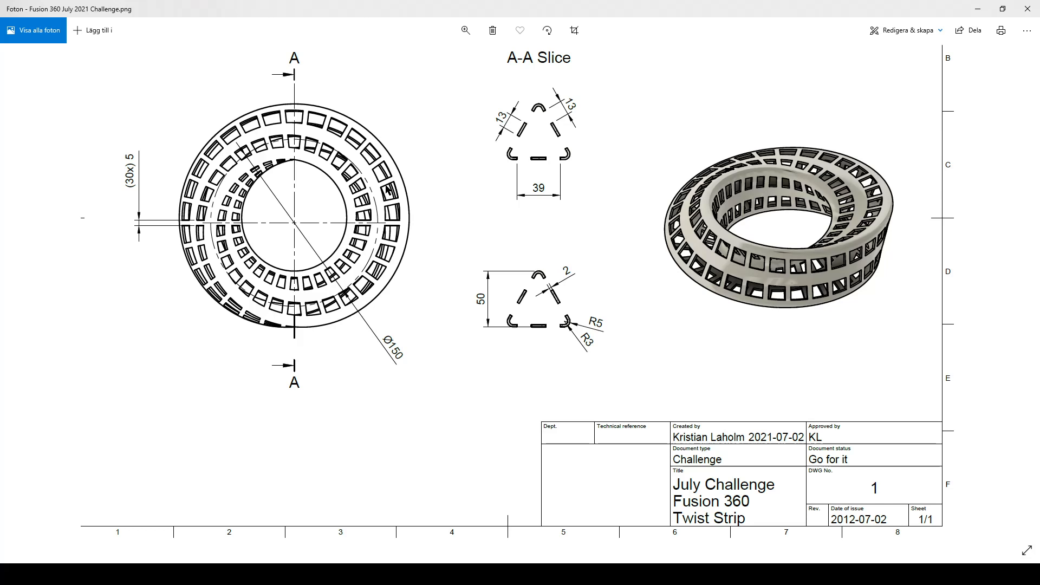
mouse_move(177, 361)
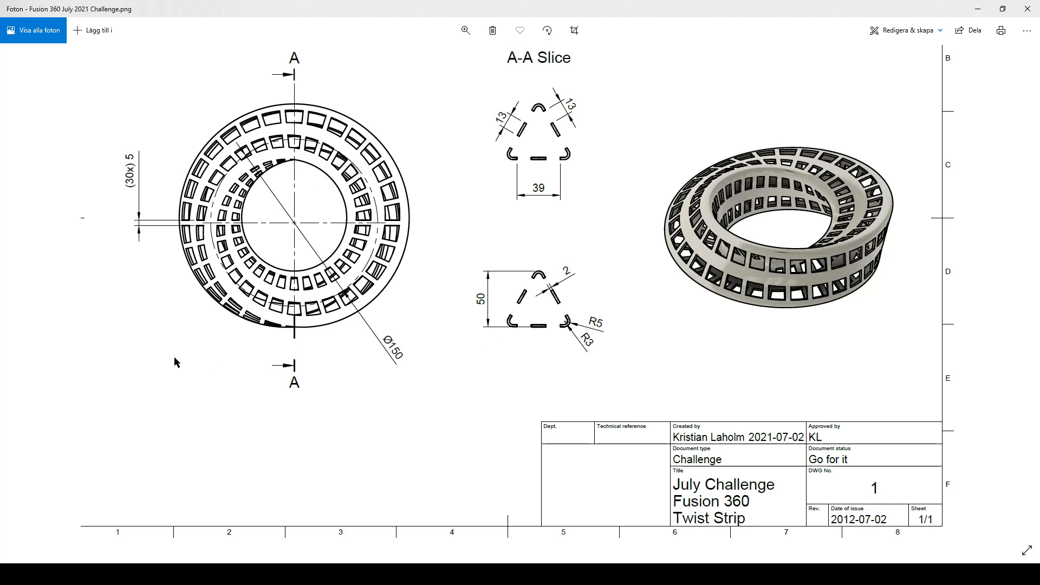
mouse_move(320, 296)
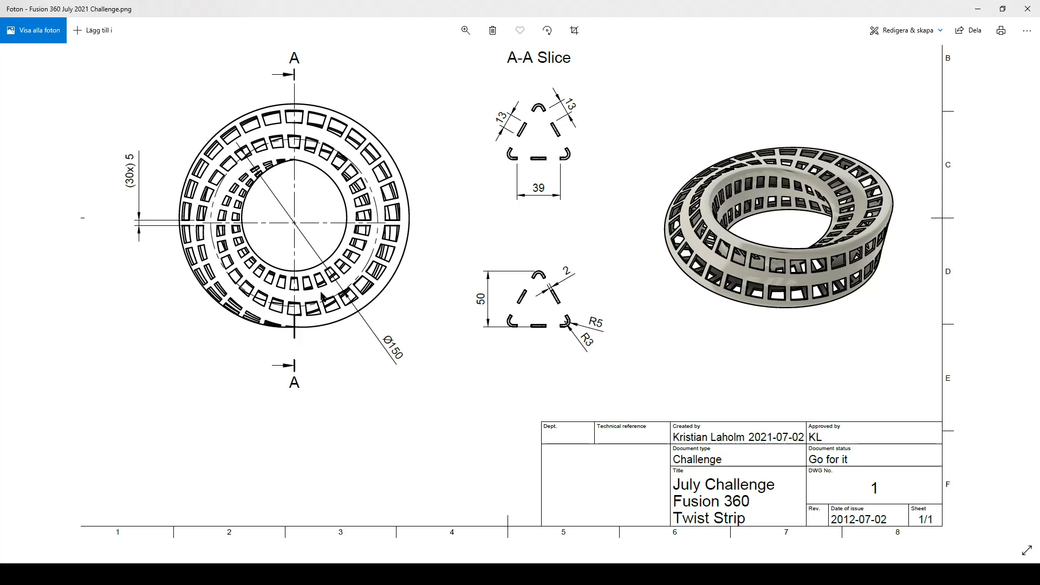
mouse_move(130, 193)
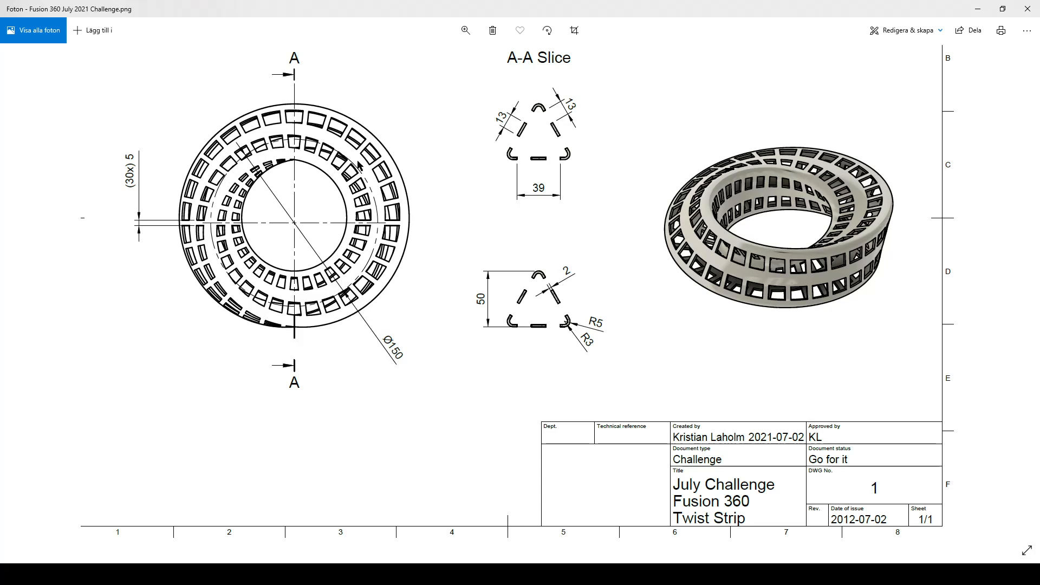
mouse_move(540, 305)
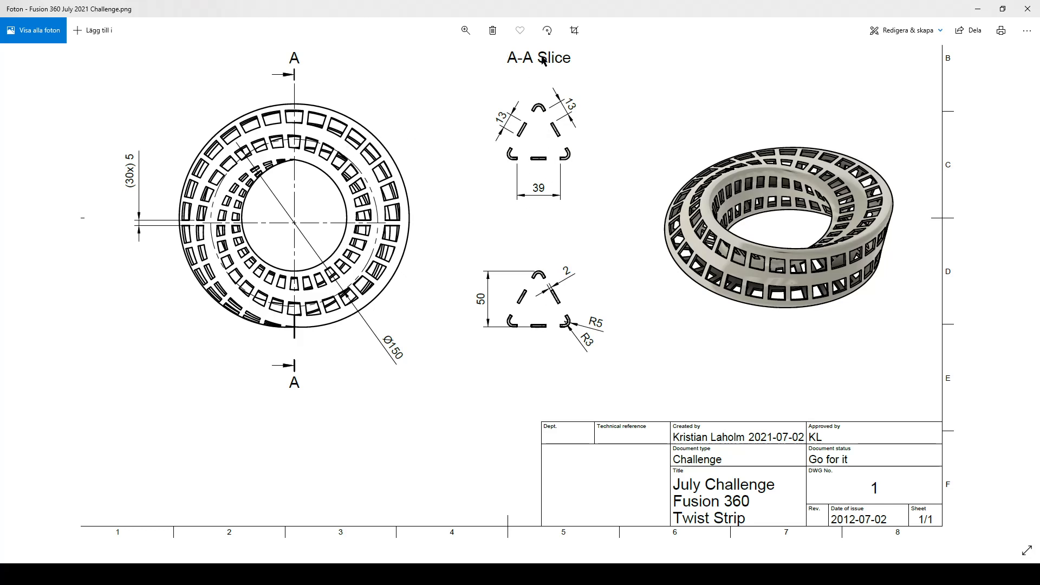
mouse_move(576, 85)
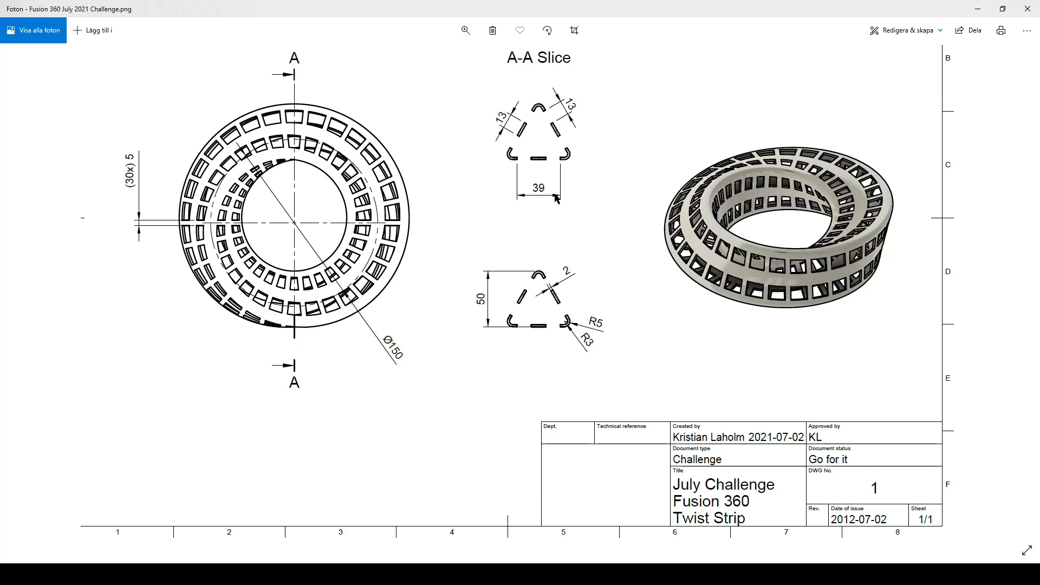
mouse_move(567, 104)
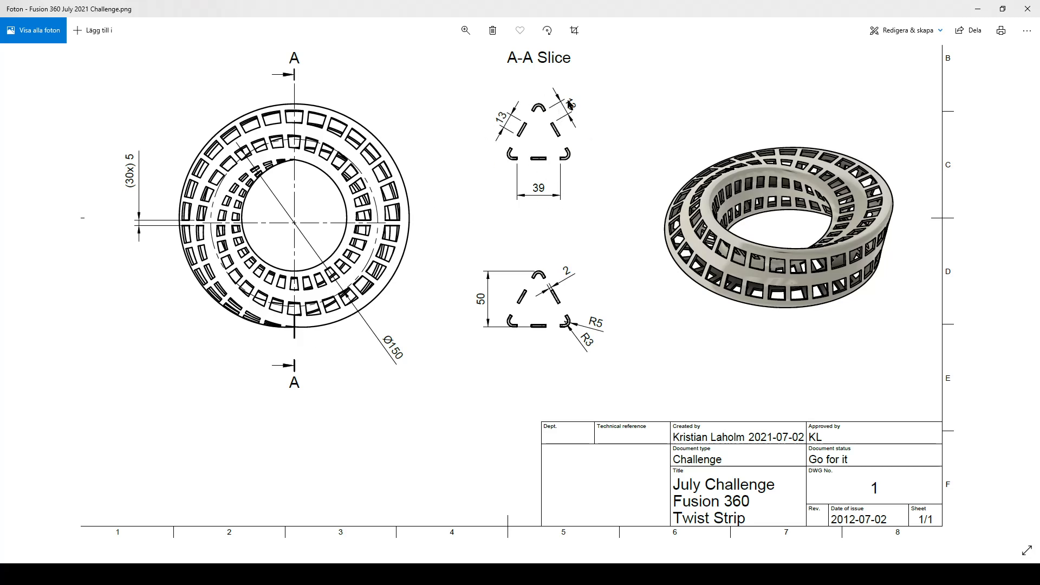
mouse_move(569, 258)
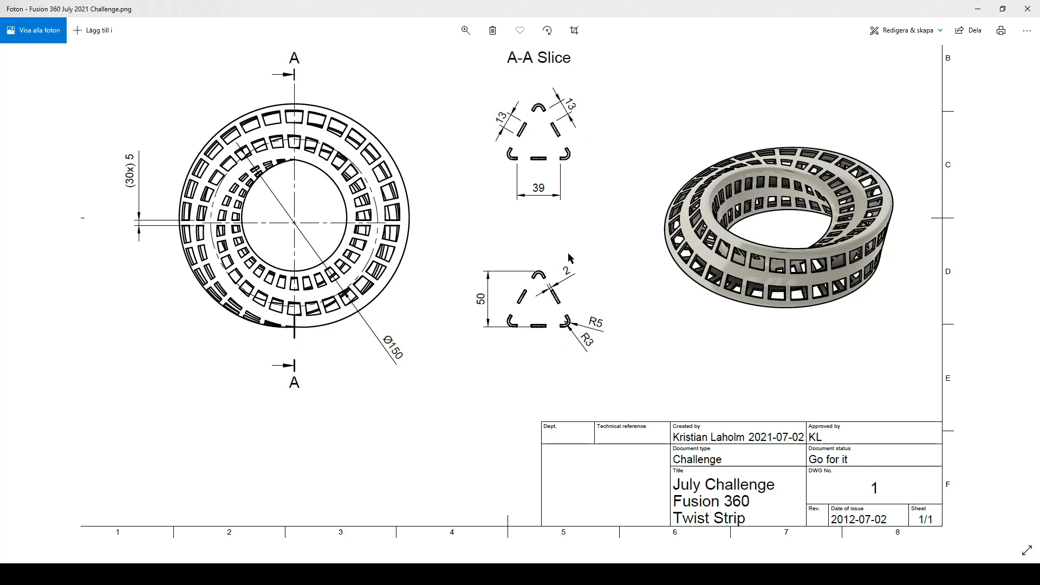
mouse_move(635, 346)
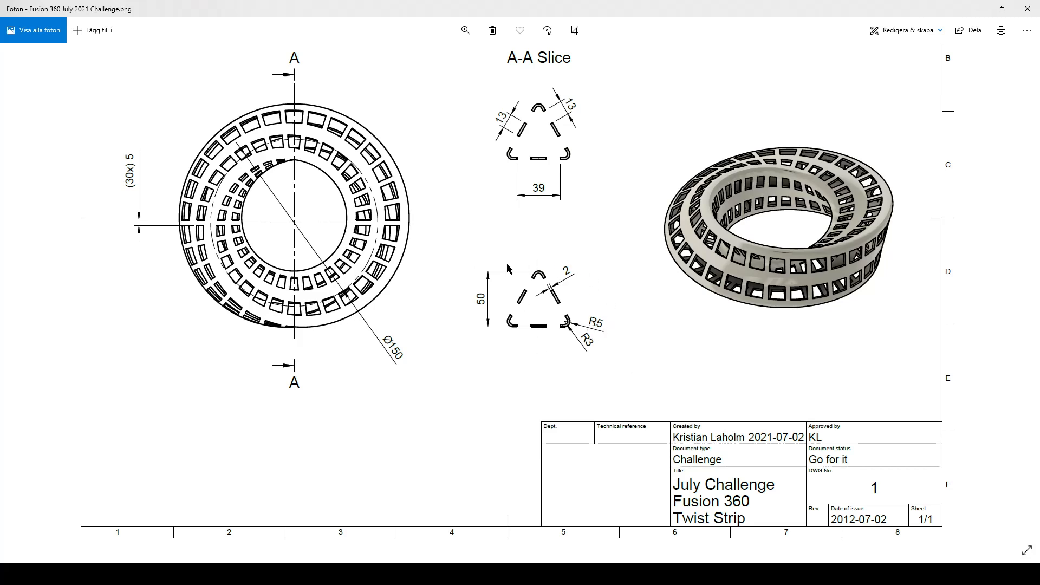
mouse_move(563, 345)
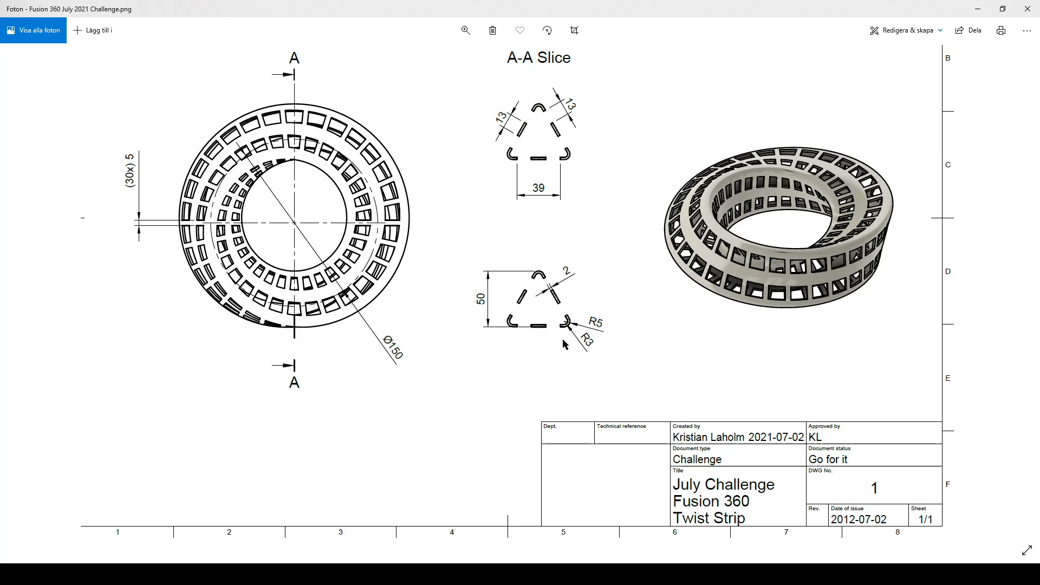
mouse_move(480, 370)
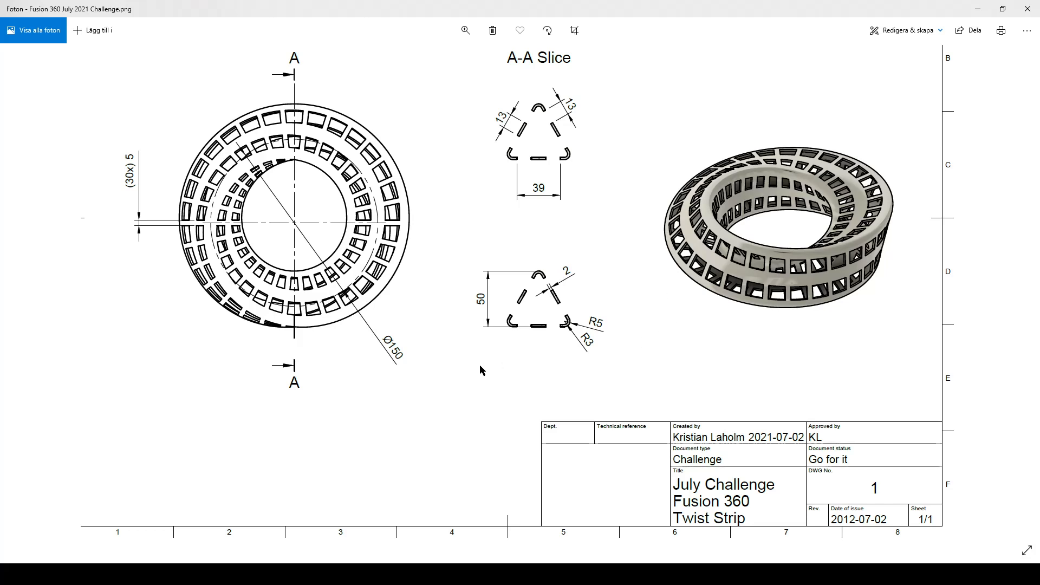
mouse_move(470, 367)
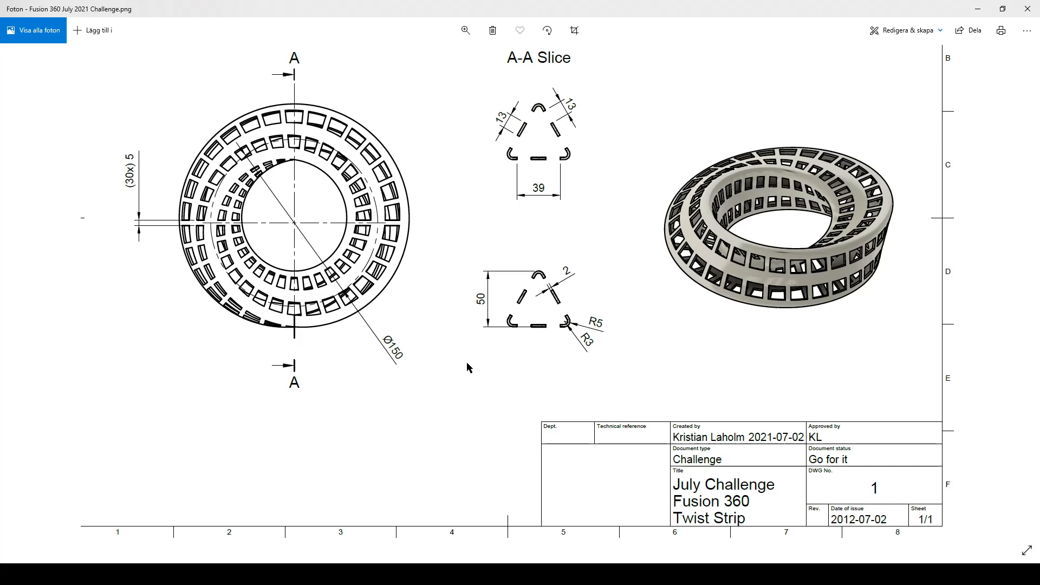
mouse_move(416, 559)
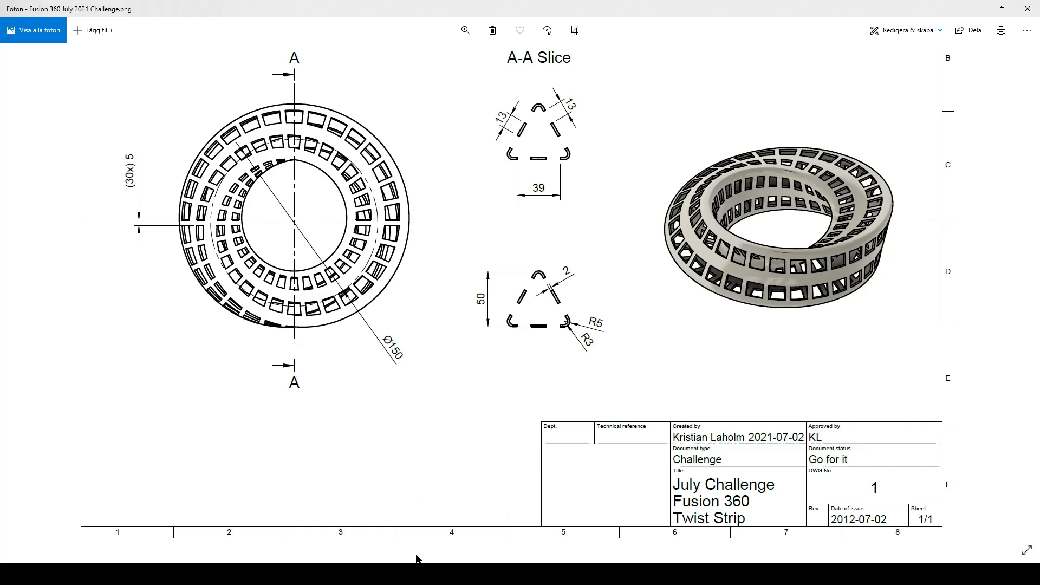
Switch from the challenge drawing to the browser tab showing the shared Twist Strip model
click(197, 9)
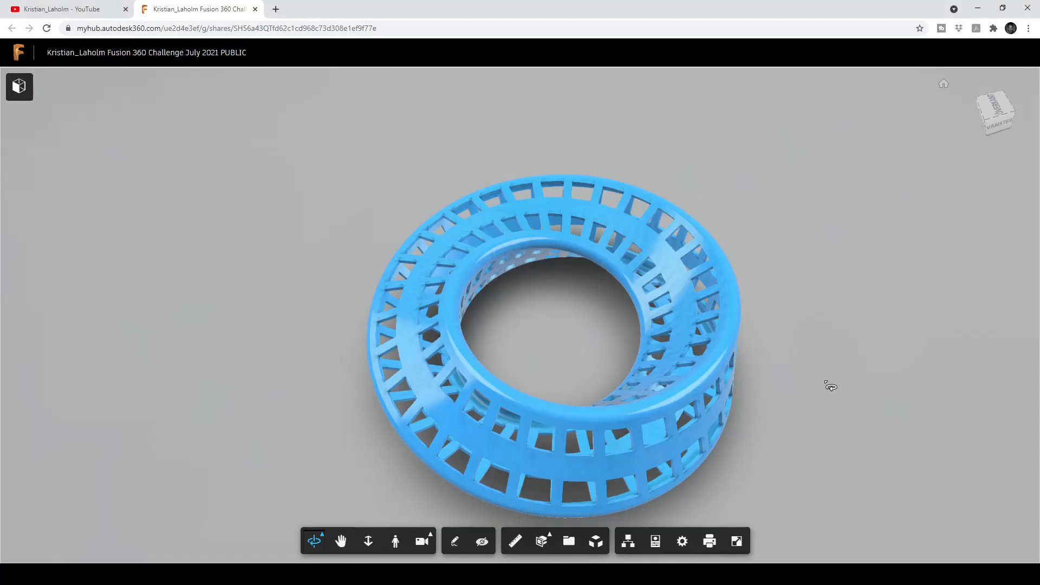
Orbit the Twist Strip model to view its top, twist, inner ring and side band
drag(829, 386, 561, 378)
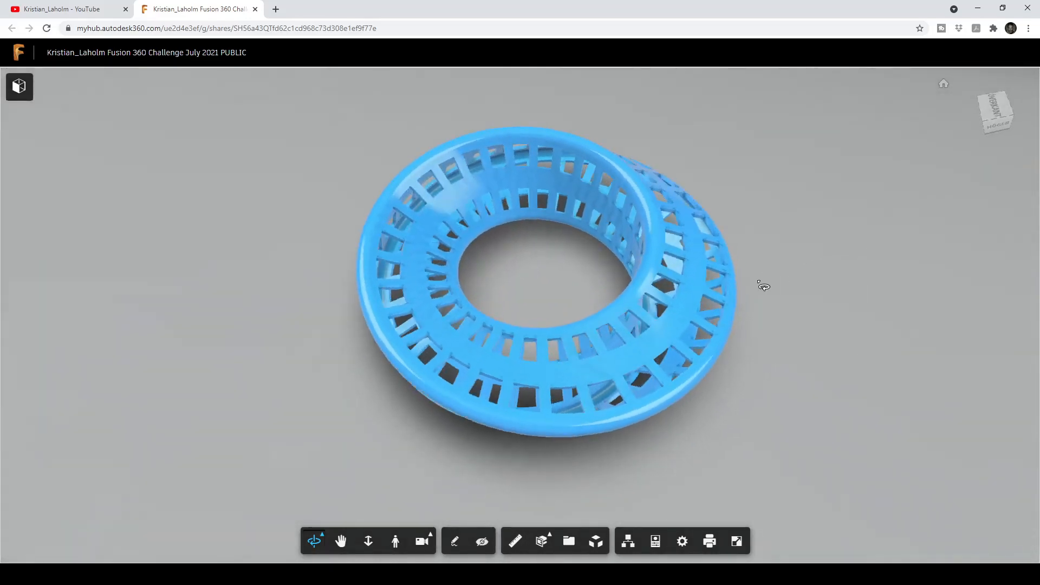
drag(763, 286, 805, 247)
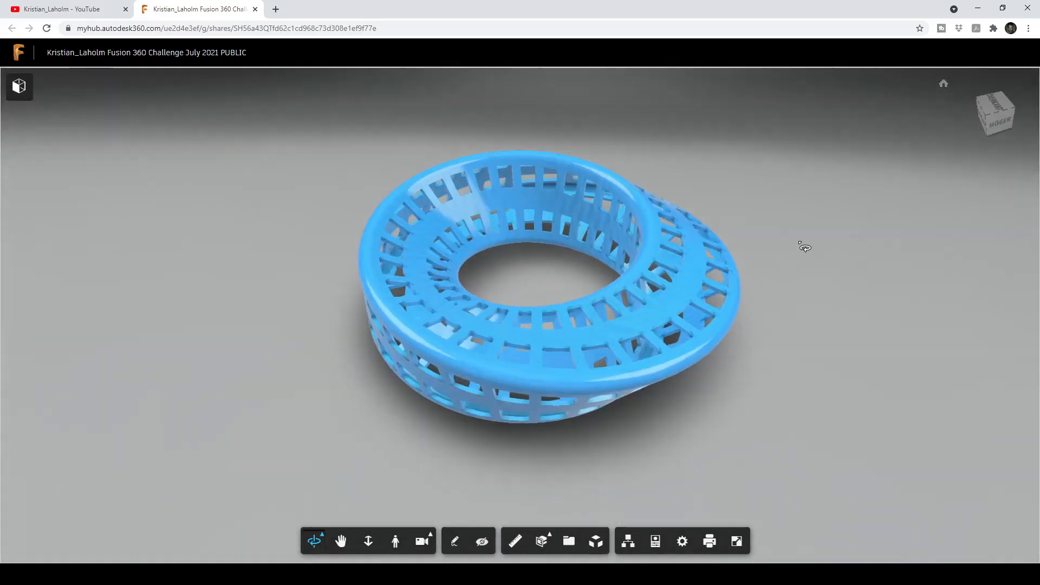
drag(802, 245, 620, 282)
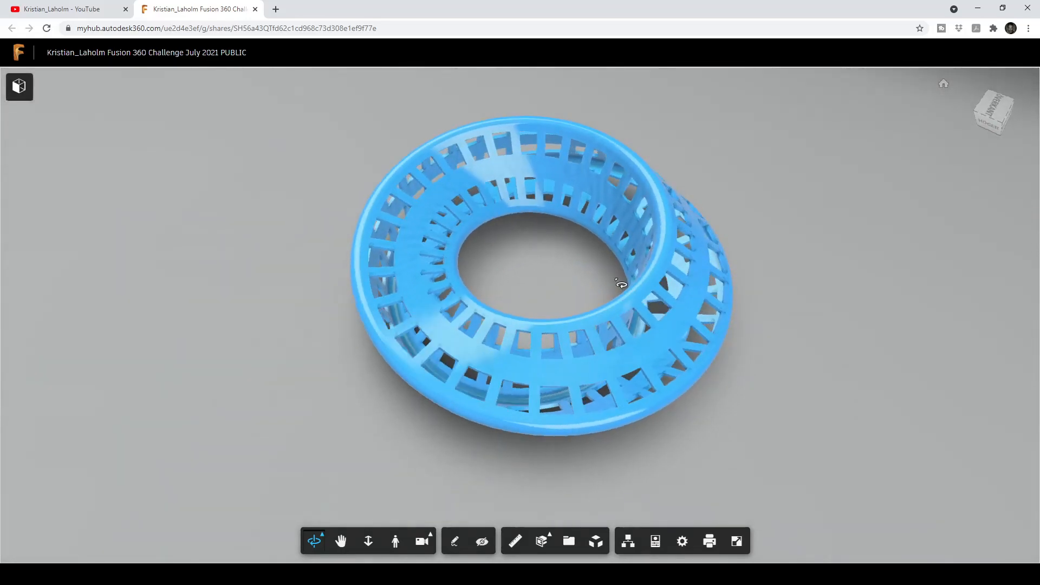
drag(620, 284, 729, 236)
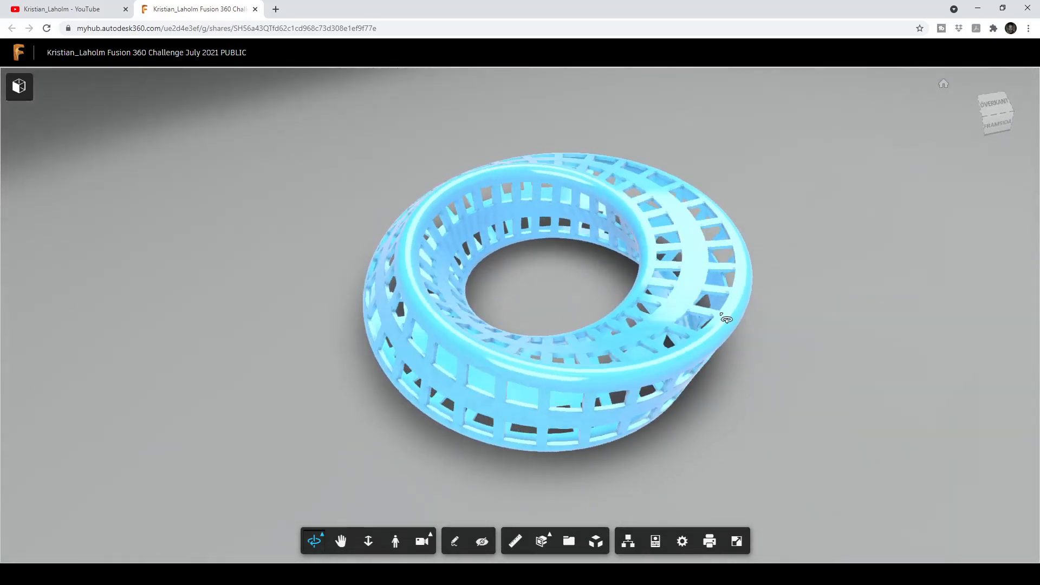
drag(726, 319, 672, 269)
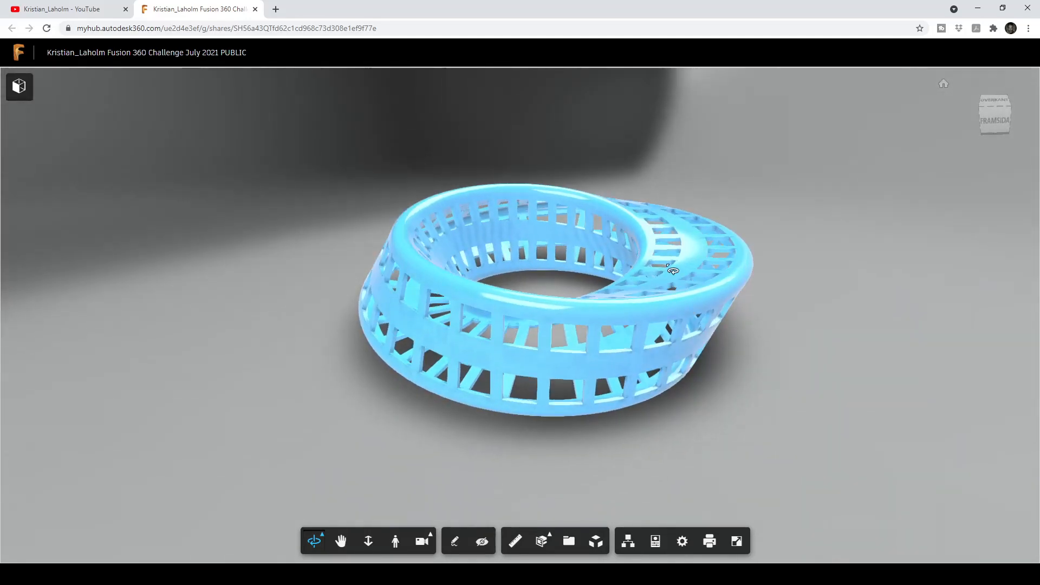
drag(671, 270, 545, 327)
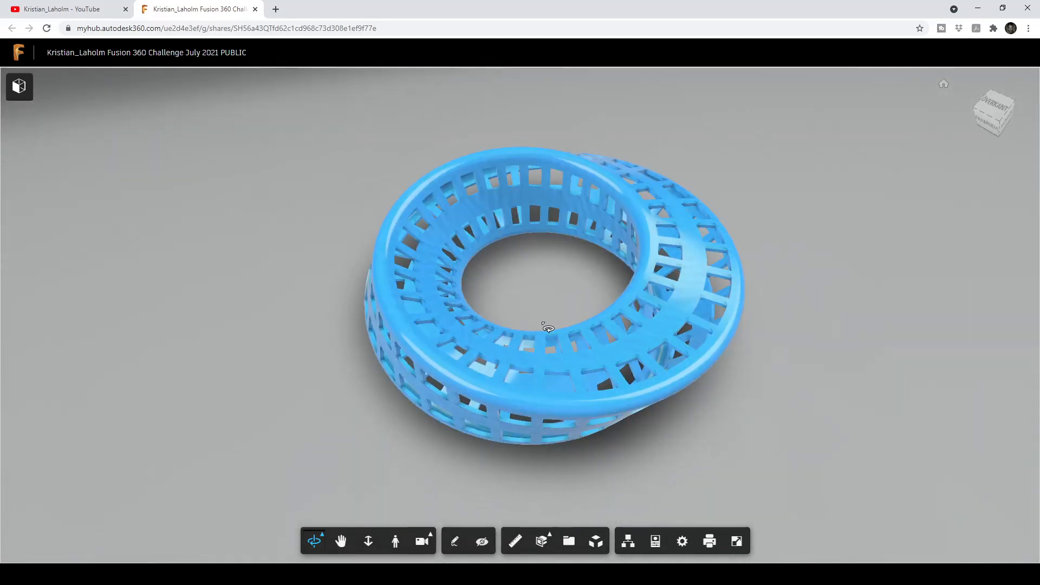